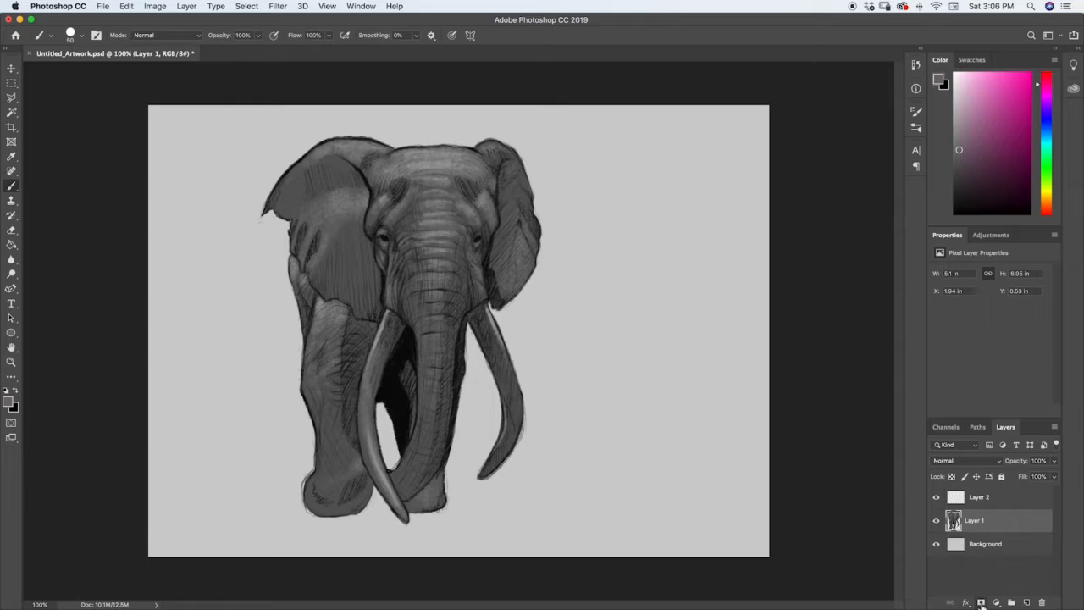
Step: Discard a stray mask on Layer 1, then load Layer 1's pixels as a selection
click(982, 599)
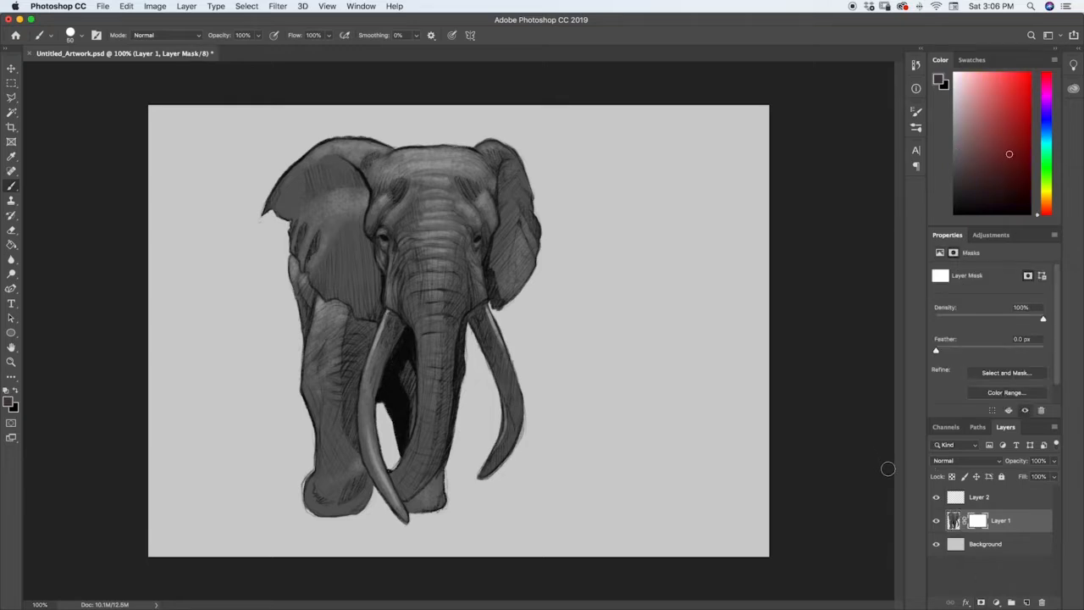
click(950, 521)
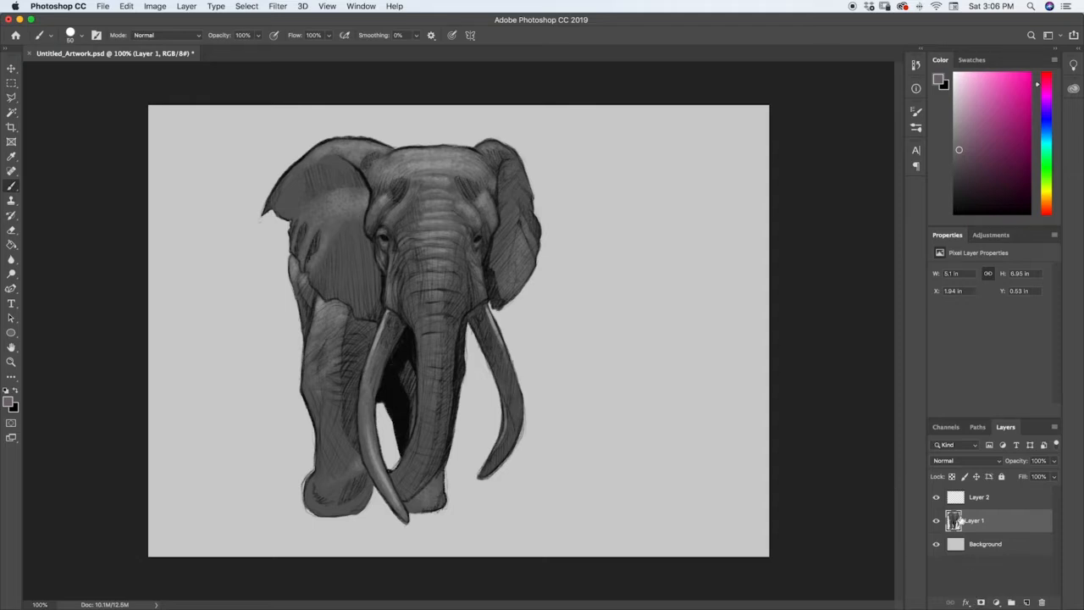
right_click(953, 521)
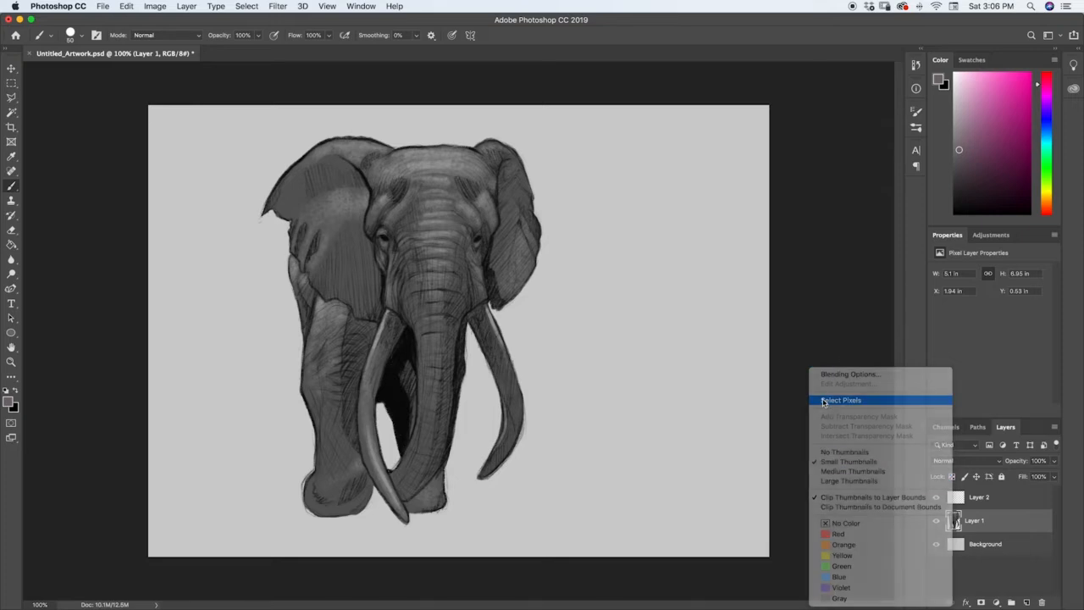
click(840, 400)
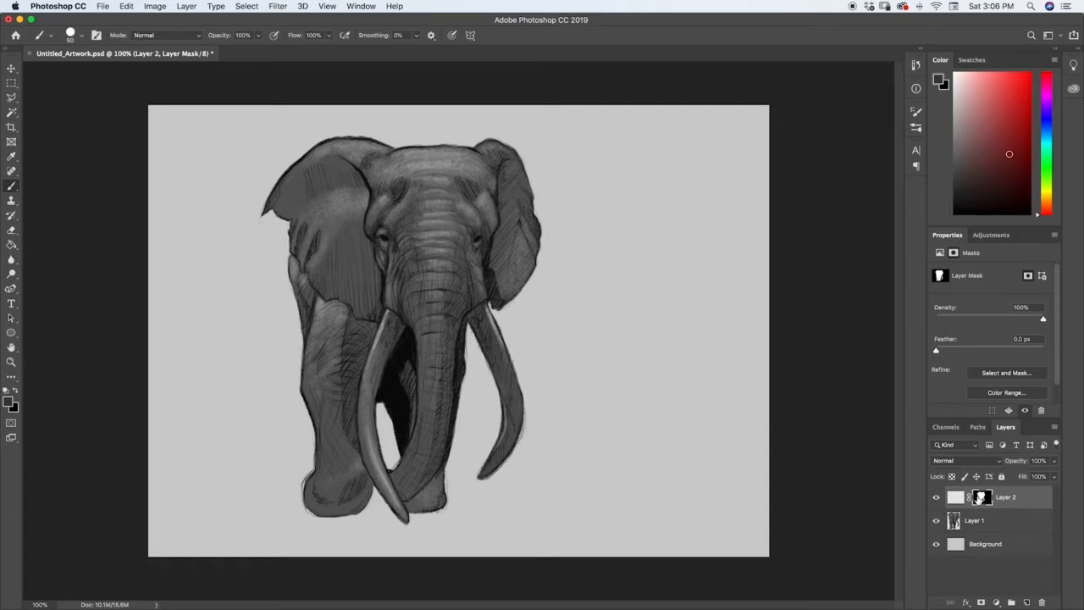
Step: Target Layer 2's pixels with a Hard Round Pressure Opacity brush sized 400 px
click(955, 497)
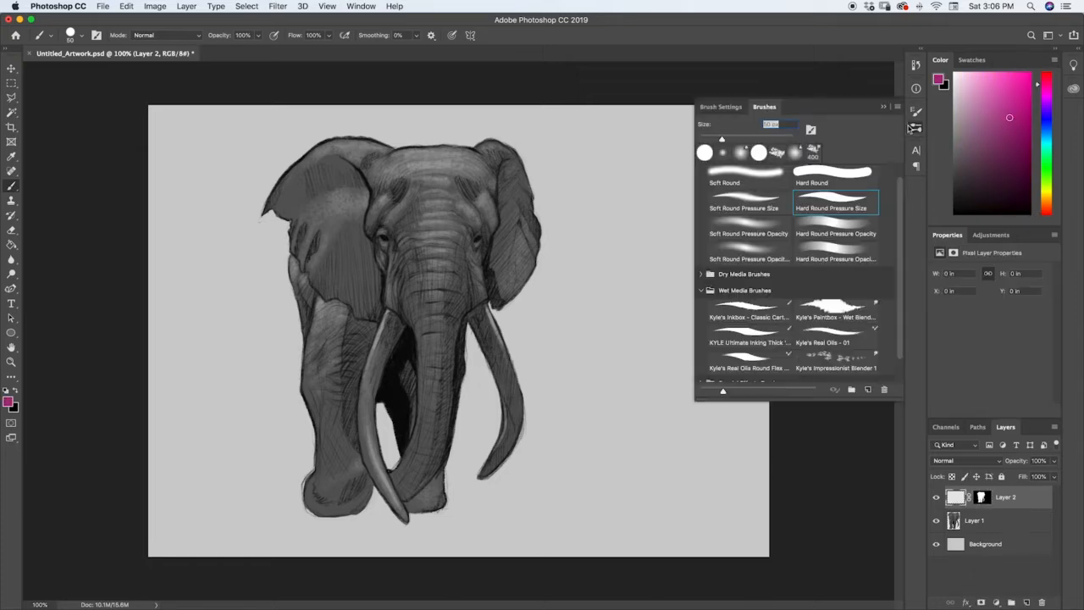
click(836, 233)
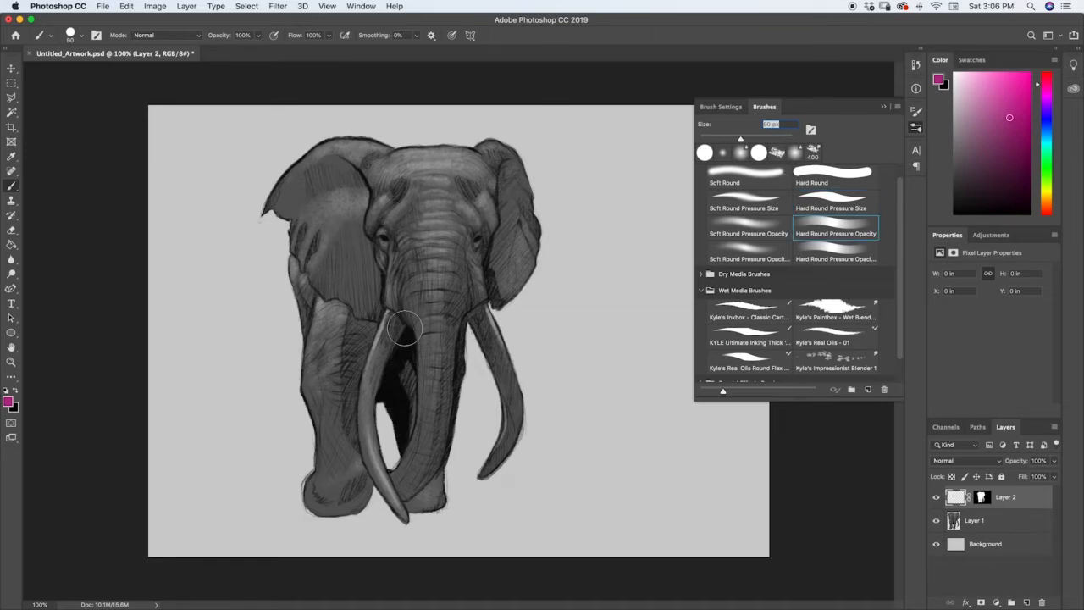
drag(398, 322, 364, 339)
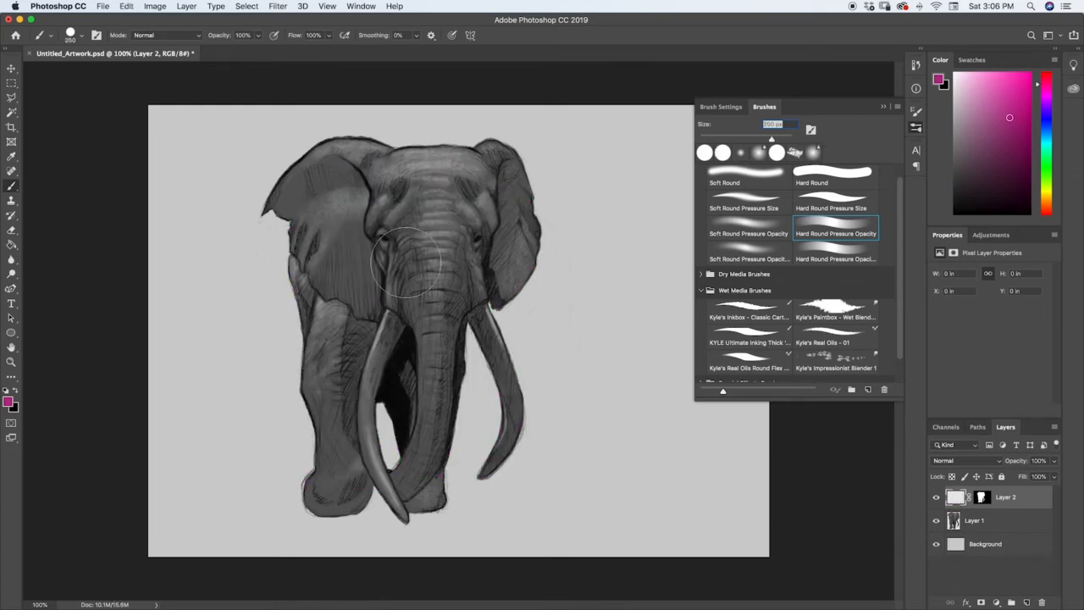
drag(406, 254, 406, 195)
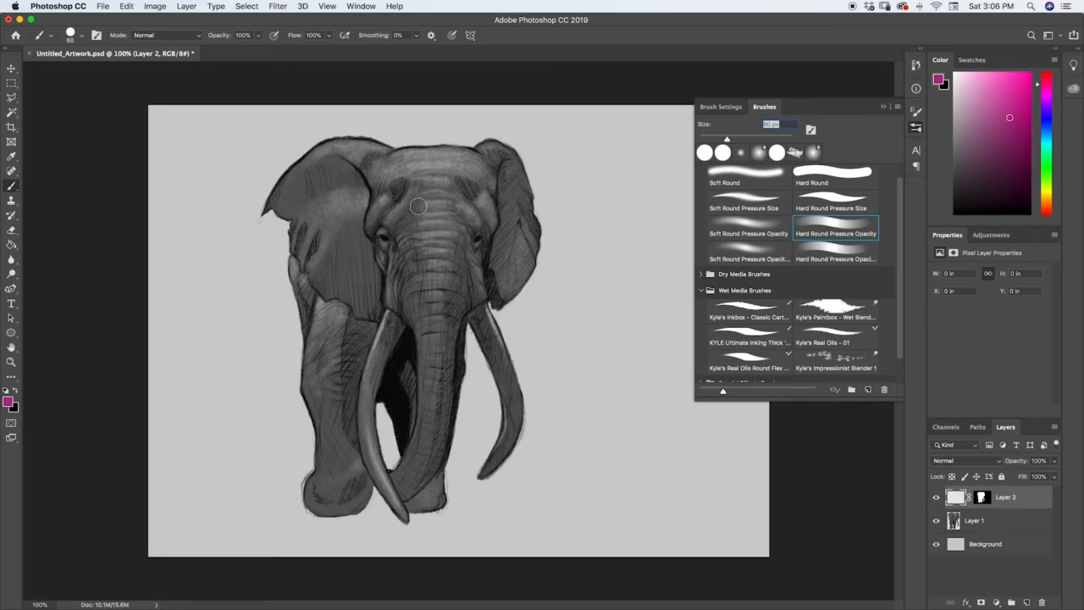
mouse_move(417, 203)
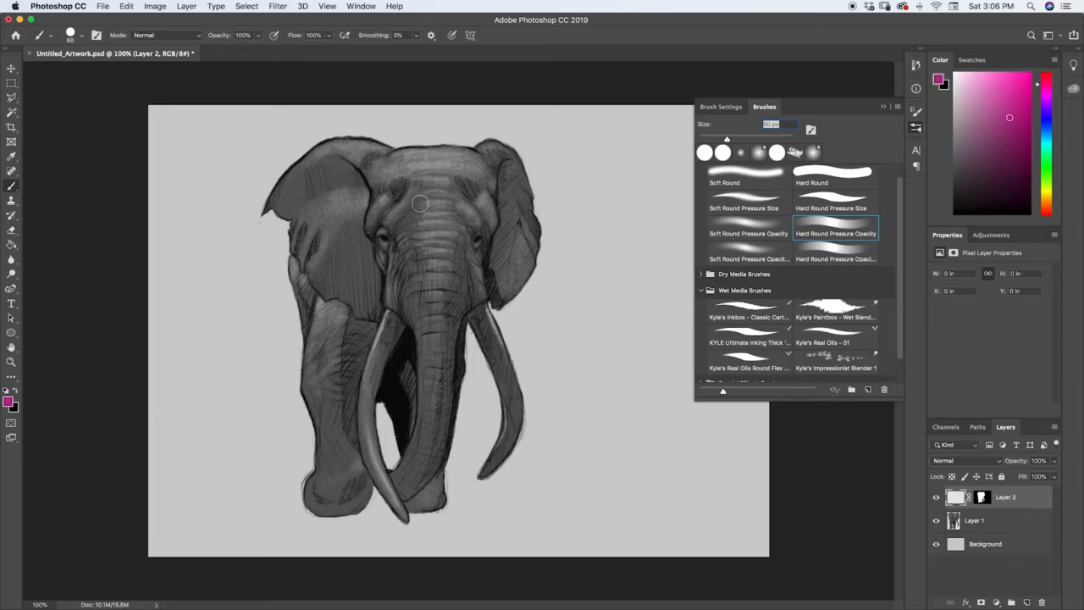
text(400)
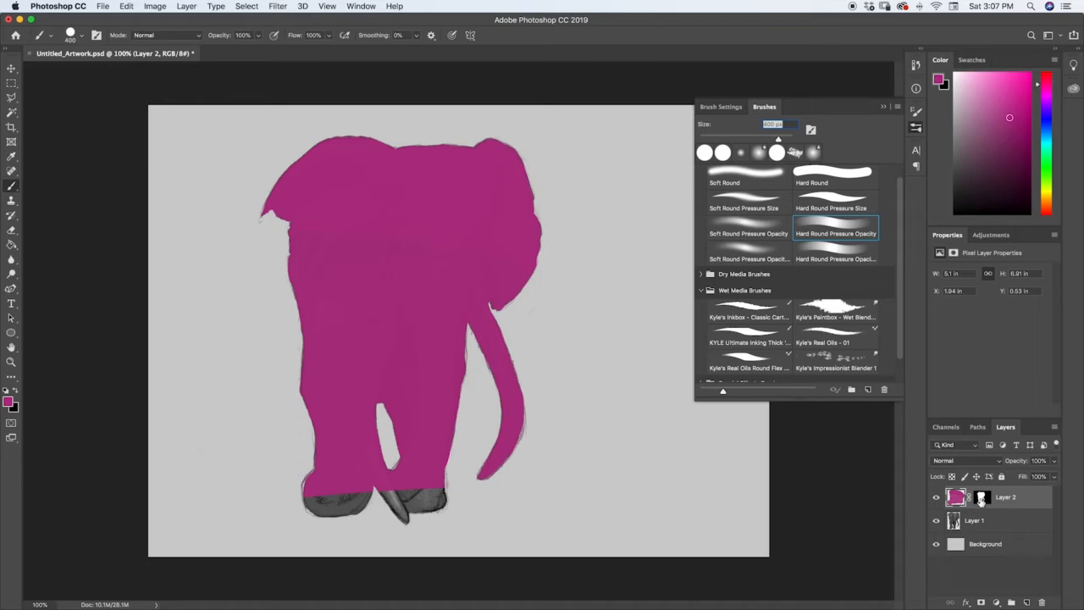
mouse_move(433, 272)
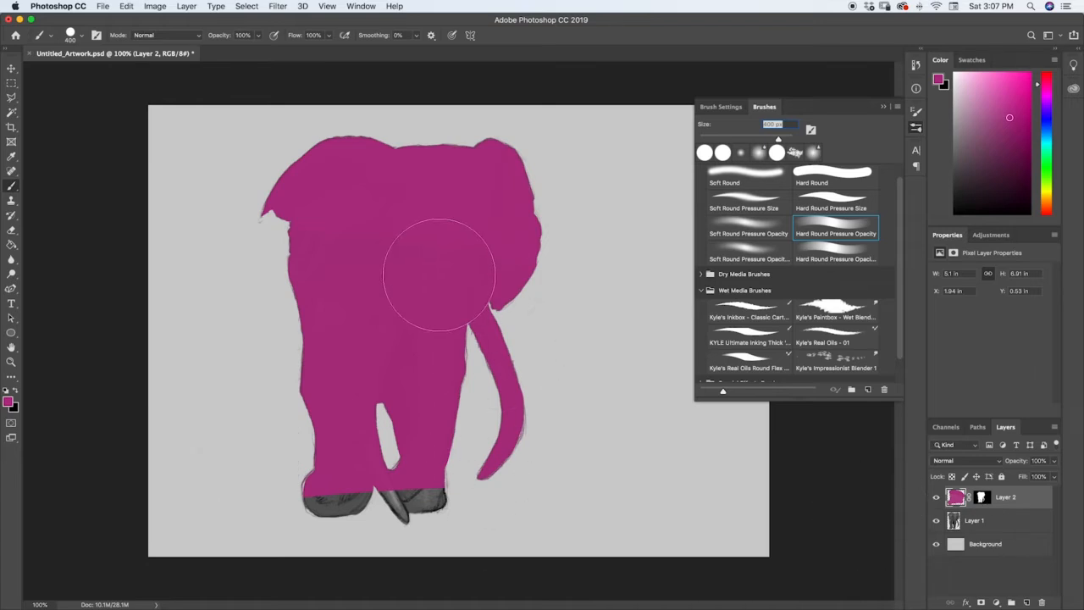
mouse_move(454, 251)
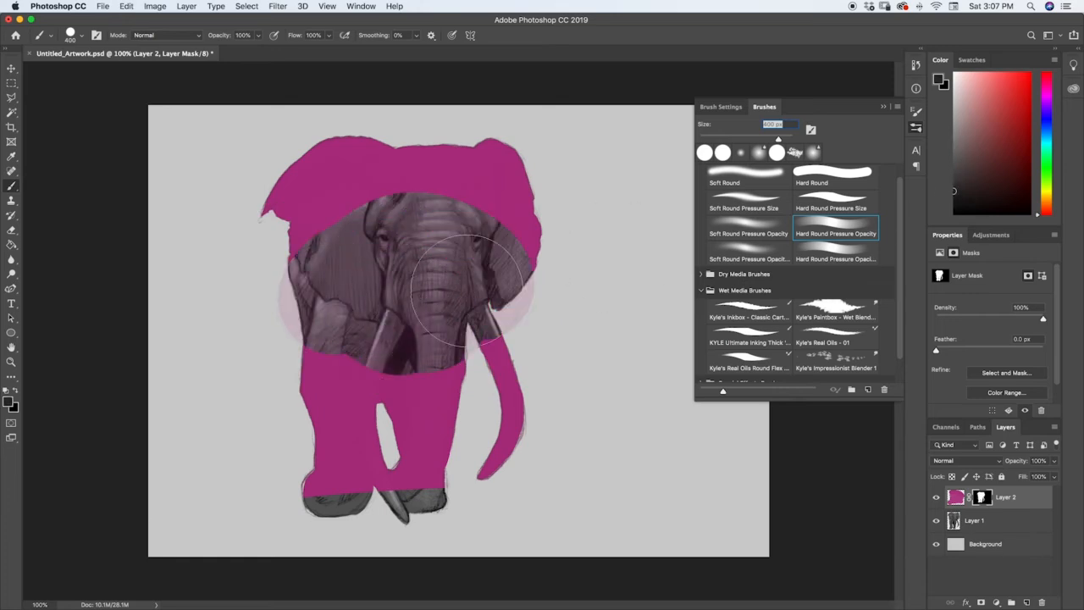
Step: Paint on the mask over the elephant's head, chest and tusks to hide the magenta
drag(474, 288, 407, 338)
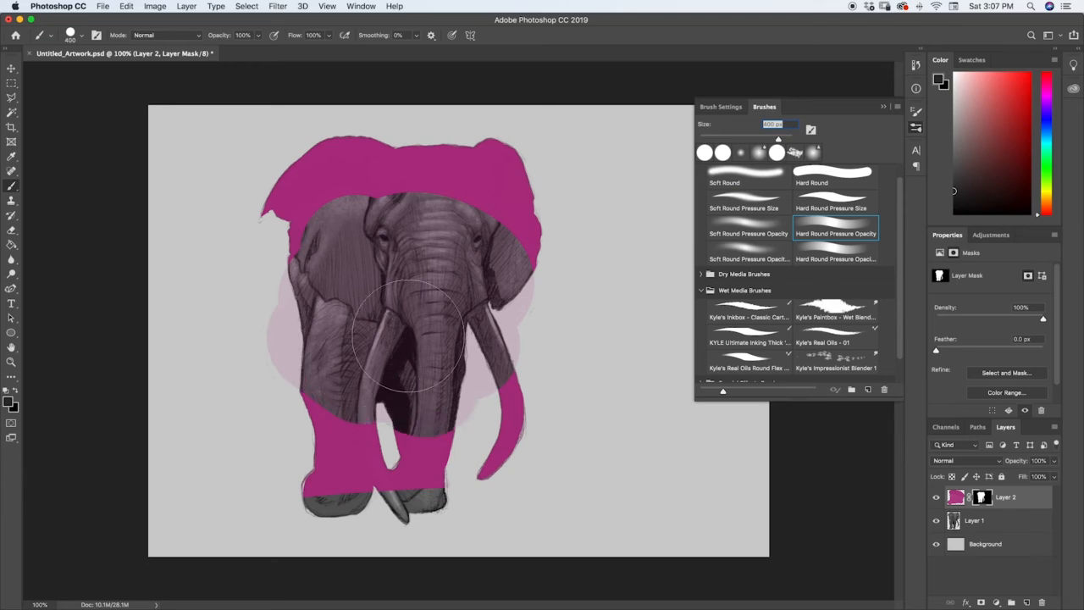
drag(424, 338, 372, 233)
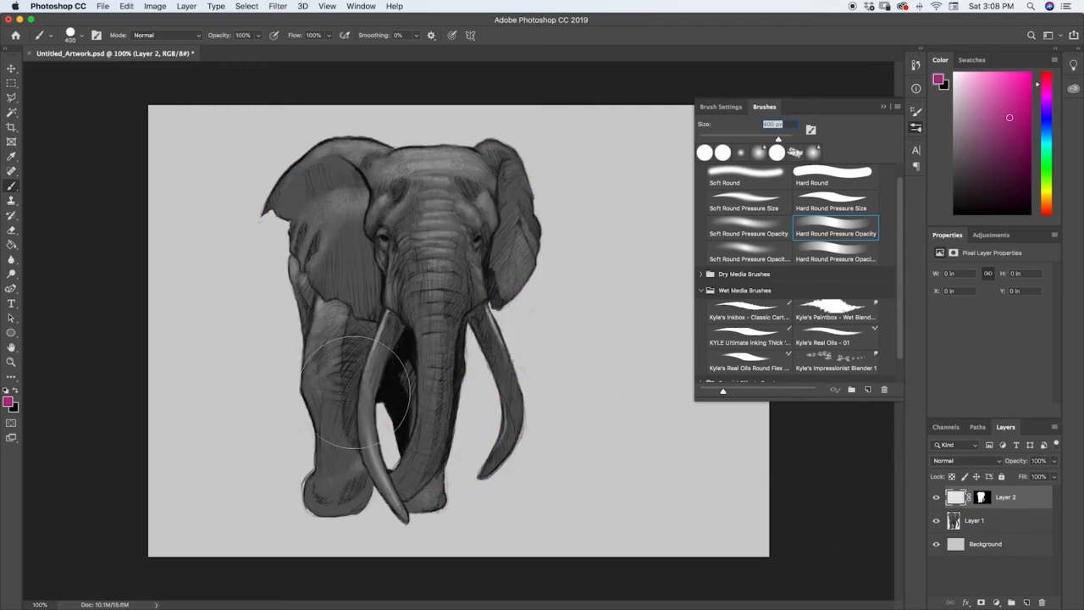
mouse_move(370, 407)
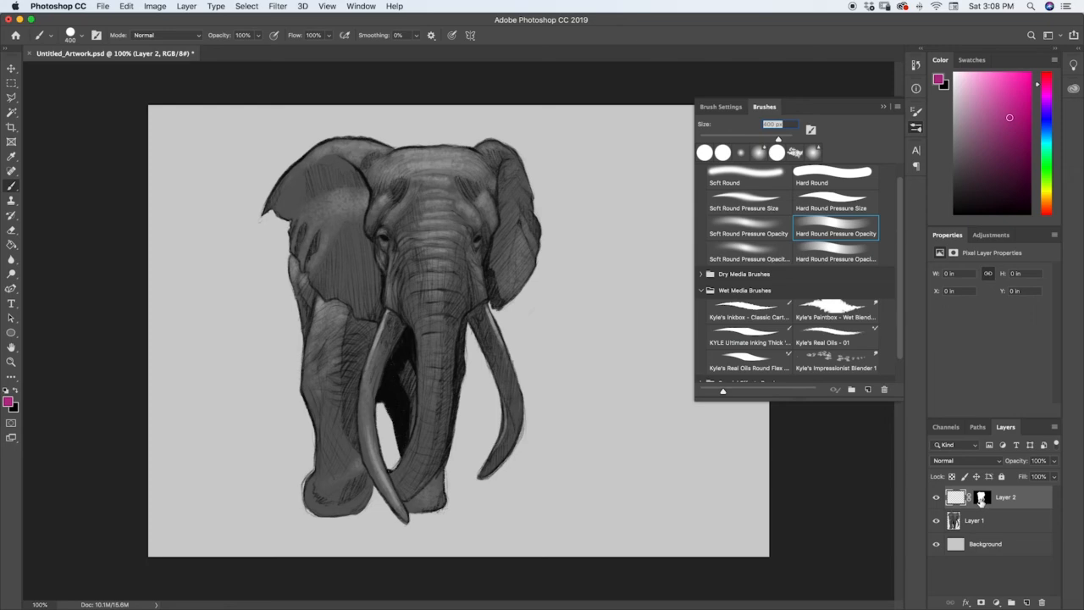
mouse_move(463, 434)
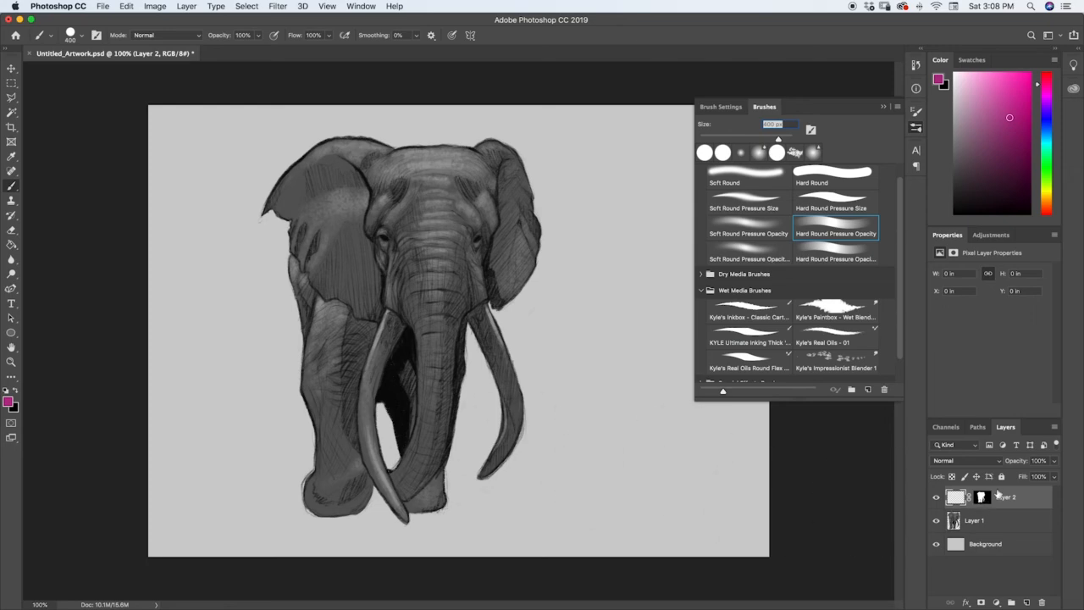
Step: Invert Layer 2's mask, then paint magenta around the elephant's lower left legs
click(972, 497)
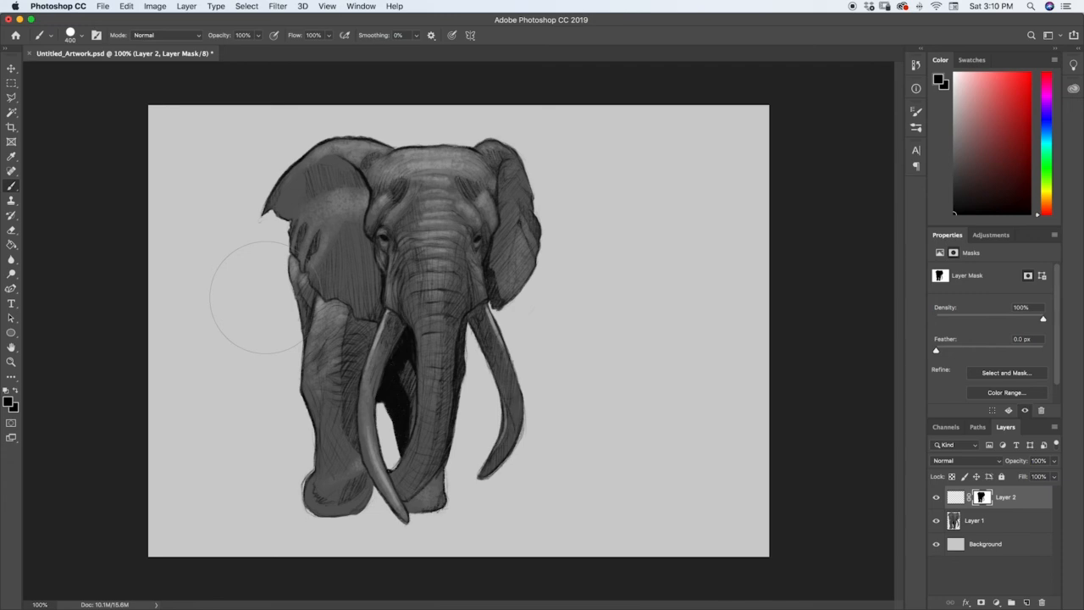
click(952, 497)
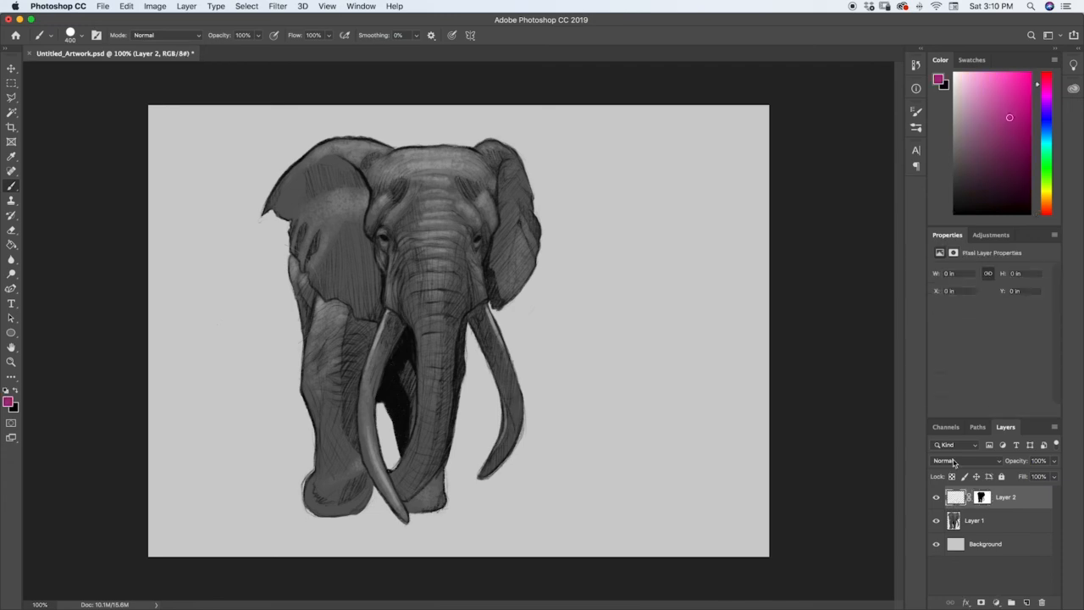
drag(212, 338, 338, 508)
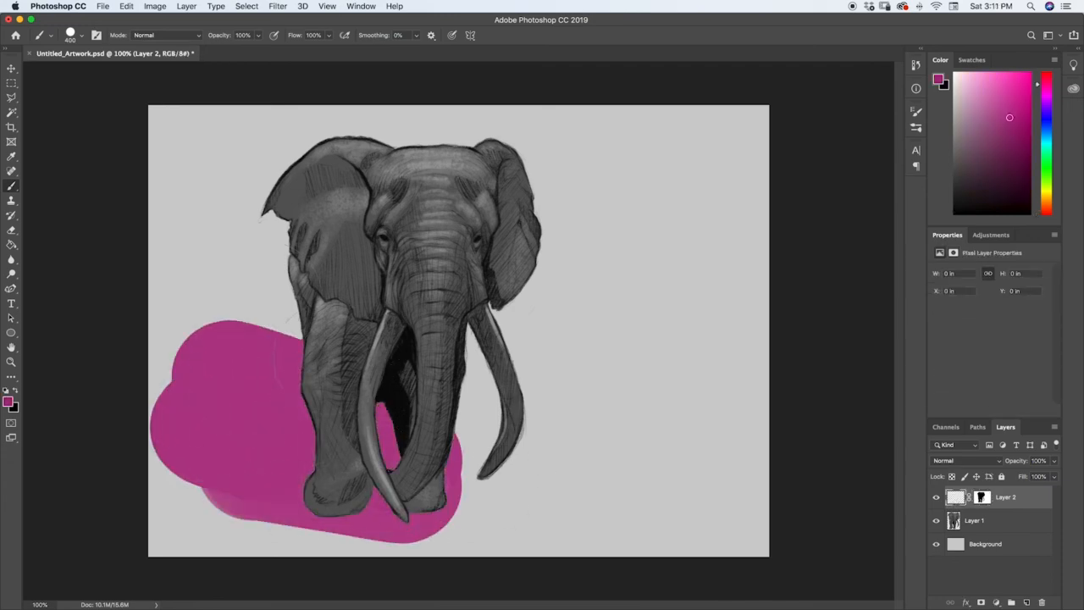